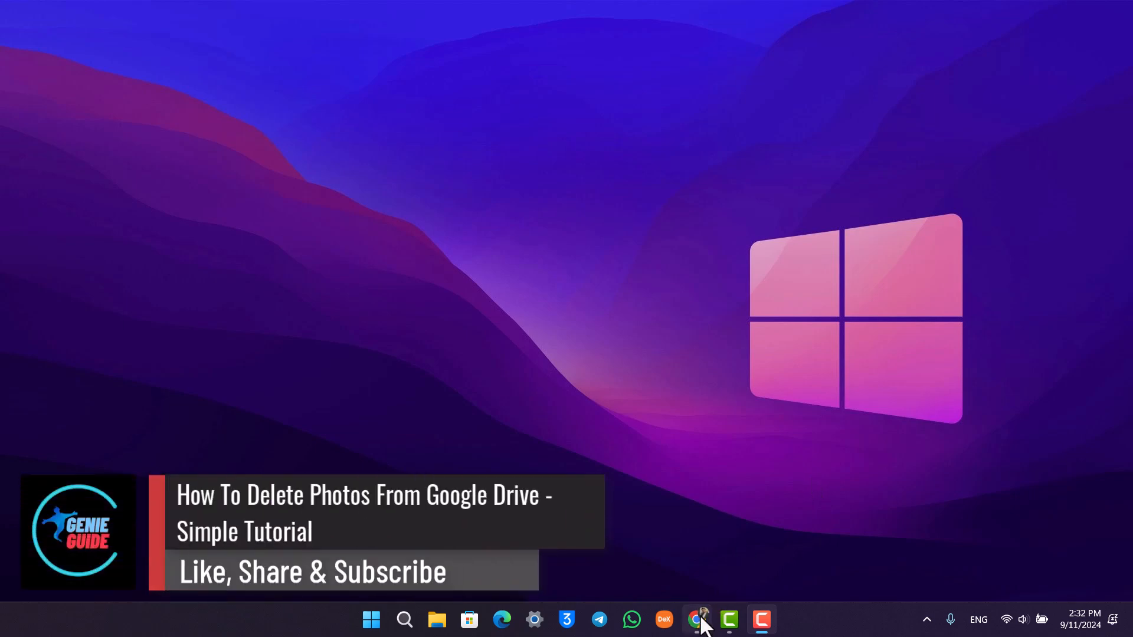
Launch Chrome from the taskbar to reach Google Drive's My Drive
left_click(695, 620)
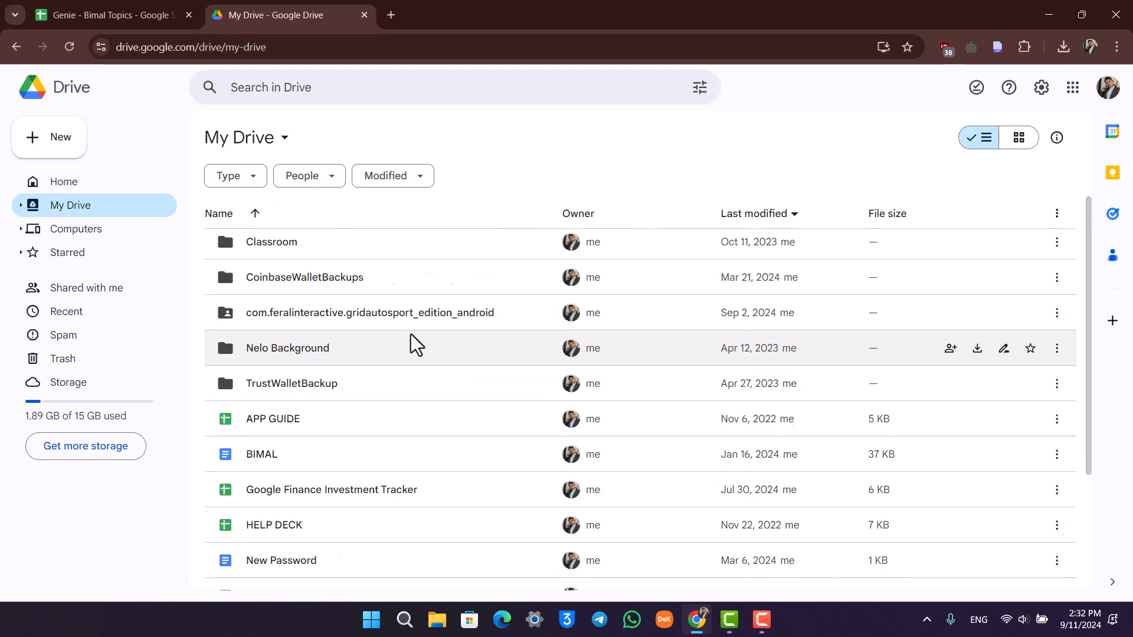
Apply the Photos & images type filter, clear it, and reopen the Type list
left_click(235, 175)
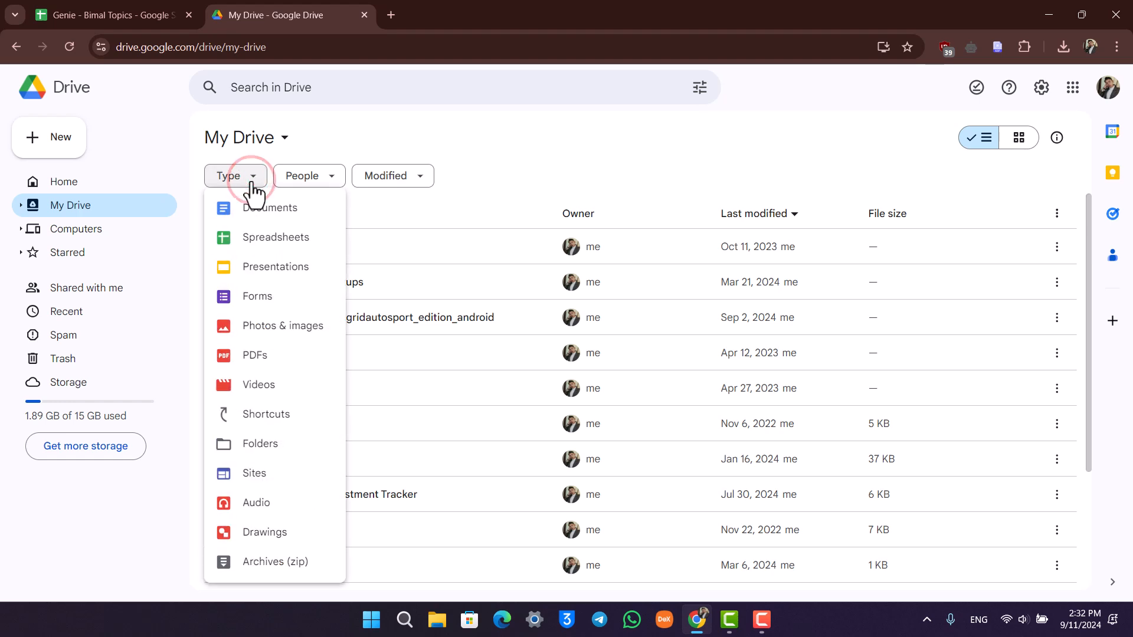
left_click(282, 326)
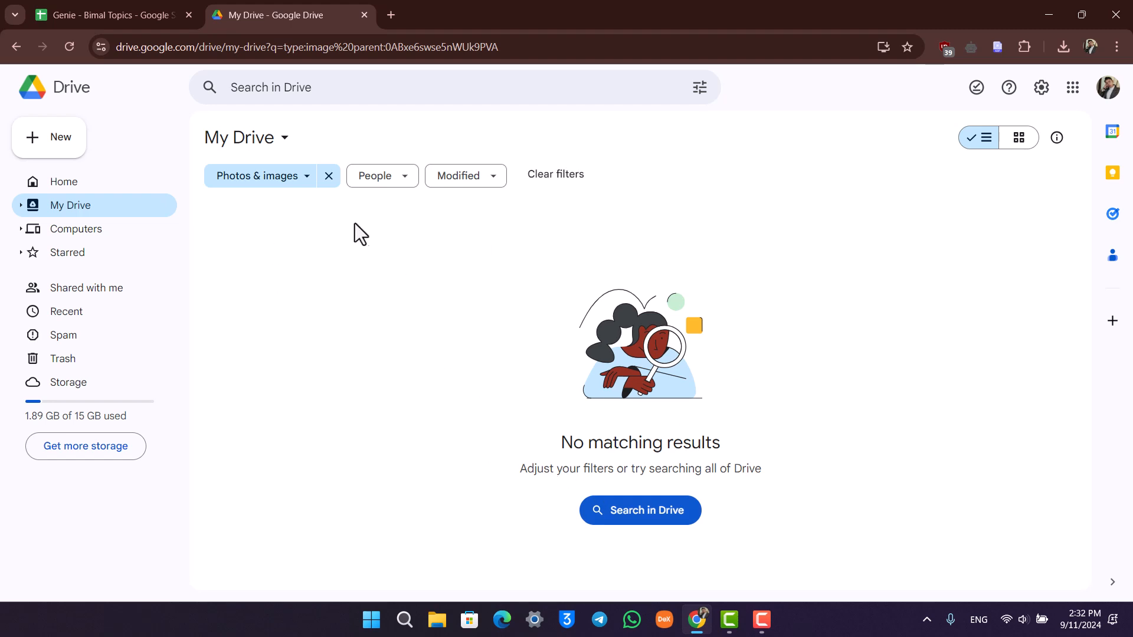
left_click(328, 176)
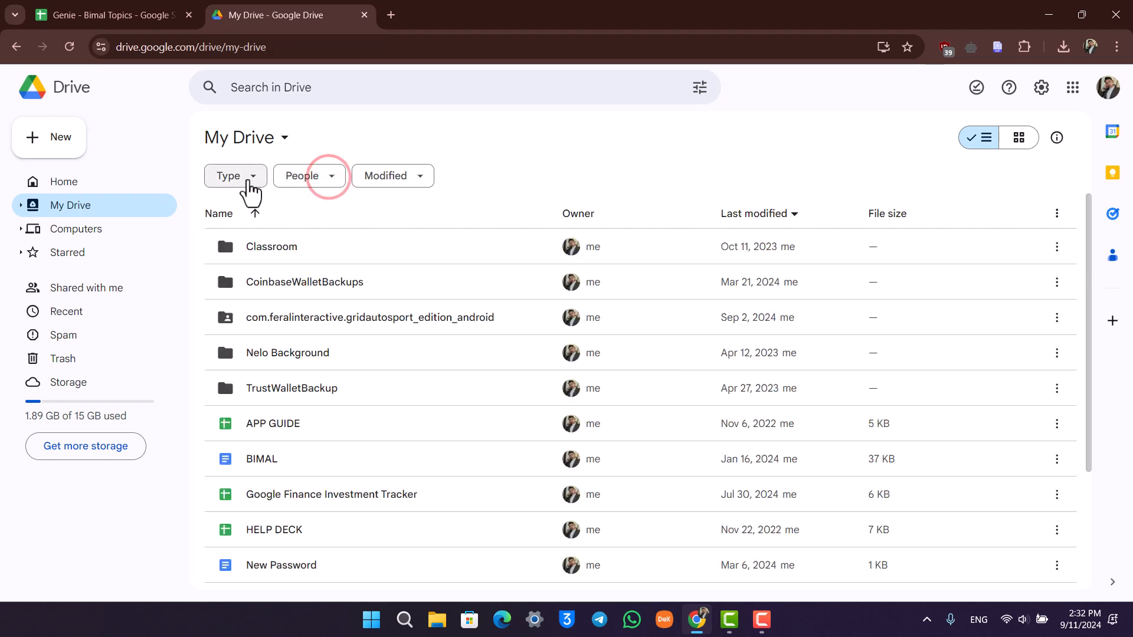
left_click(235, 176)
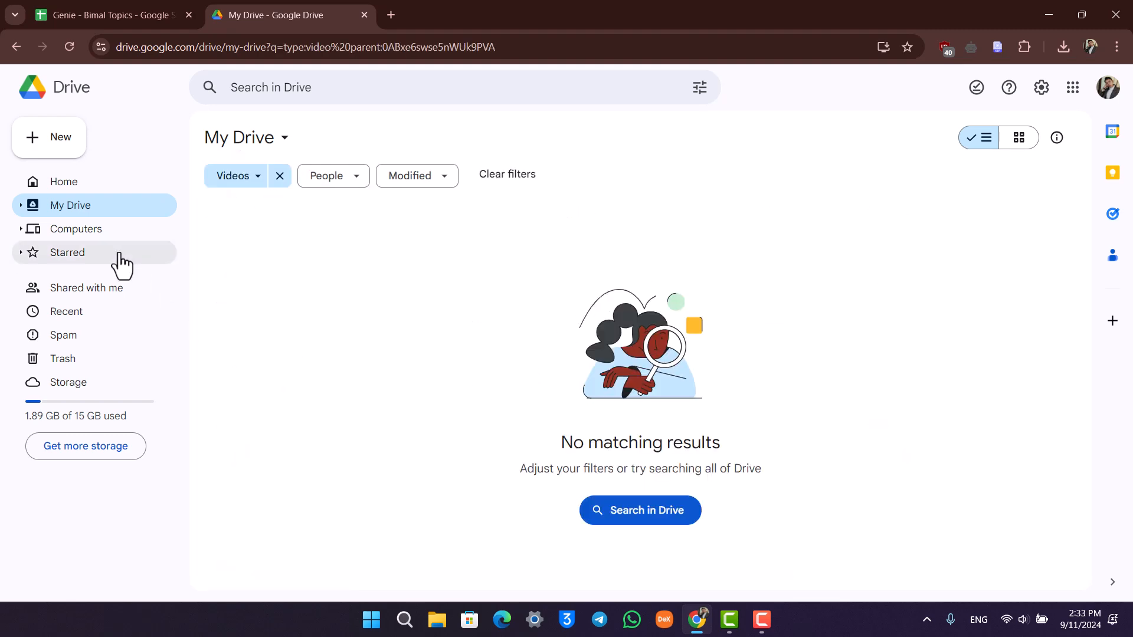
Visit Home, open IMG_3447.JPG's More actions, then return to unfiltered My Drive
left_click(64, 181)
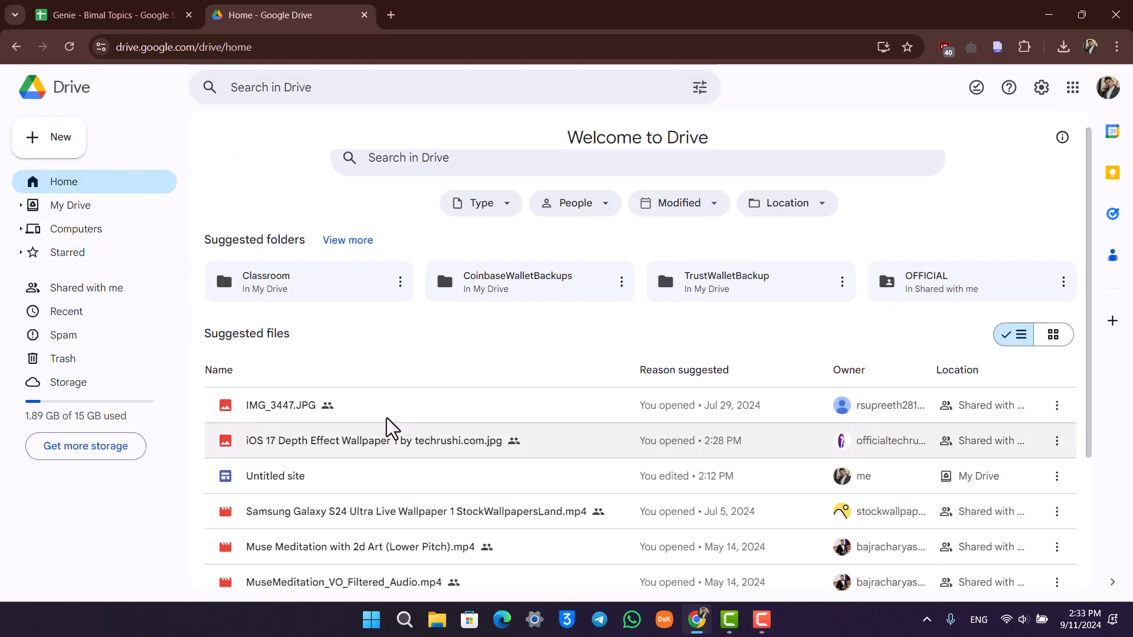
scroll("down", 3)
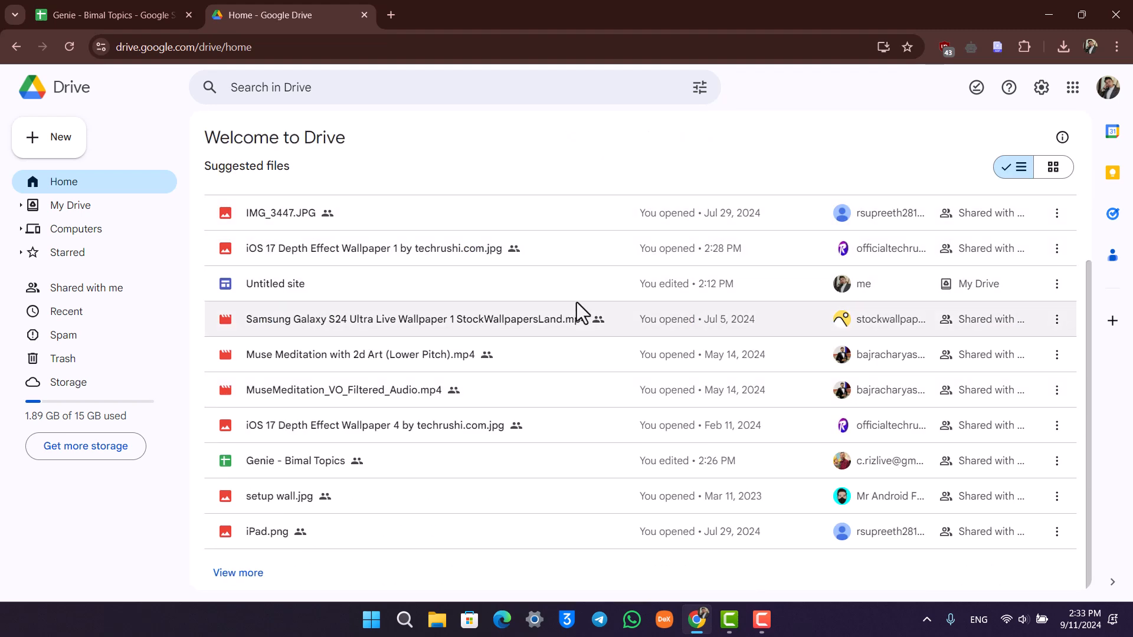
mouse_move(1056, 212)
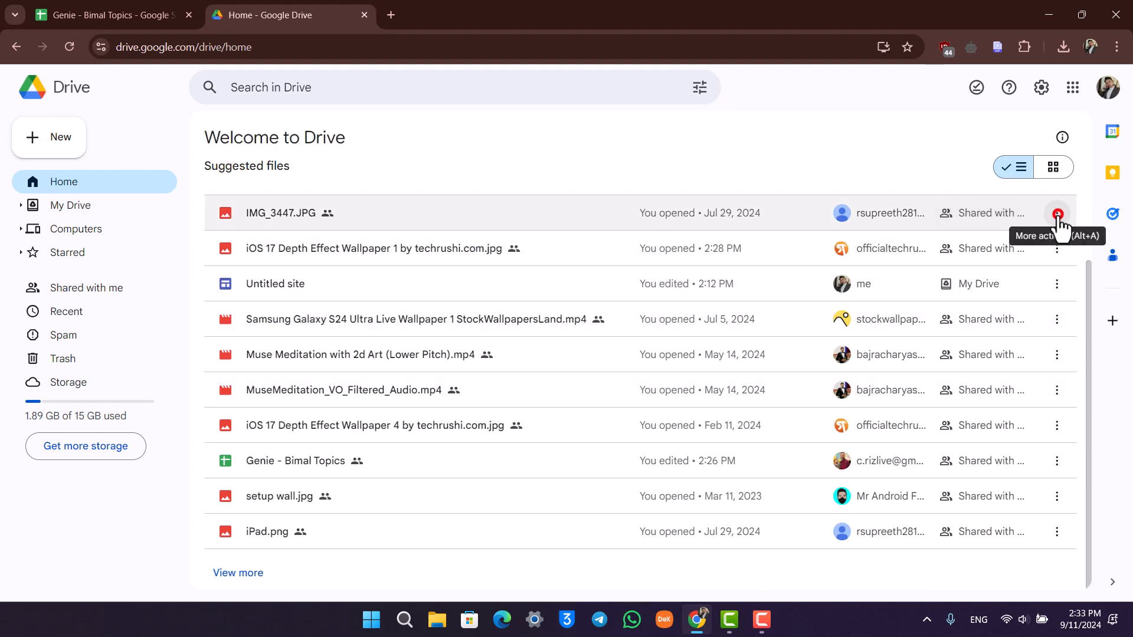
left_click(1056, 213)
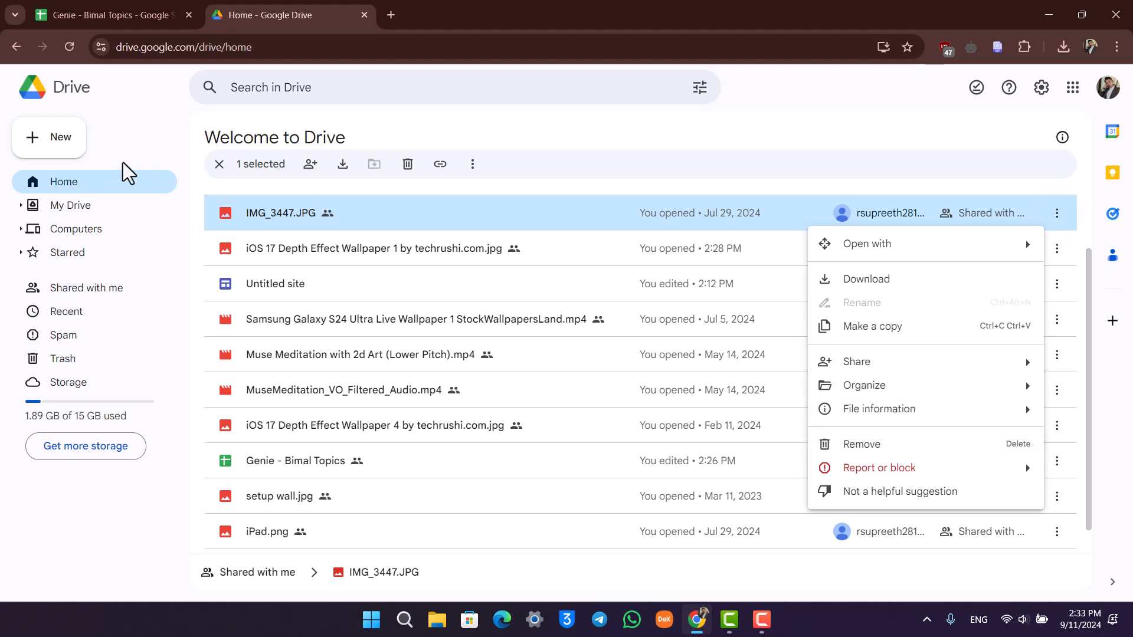
left_click(70, 205)
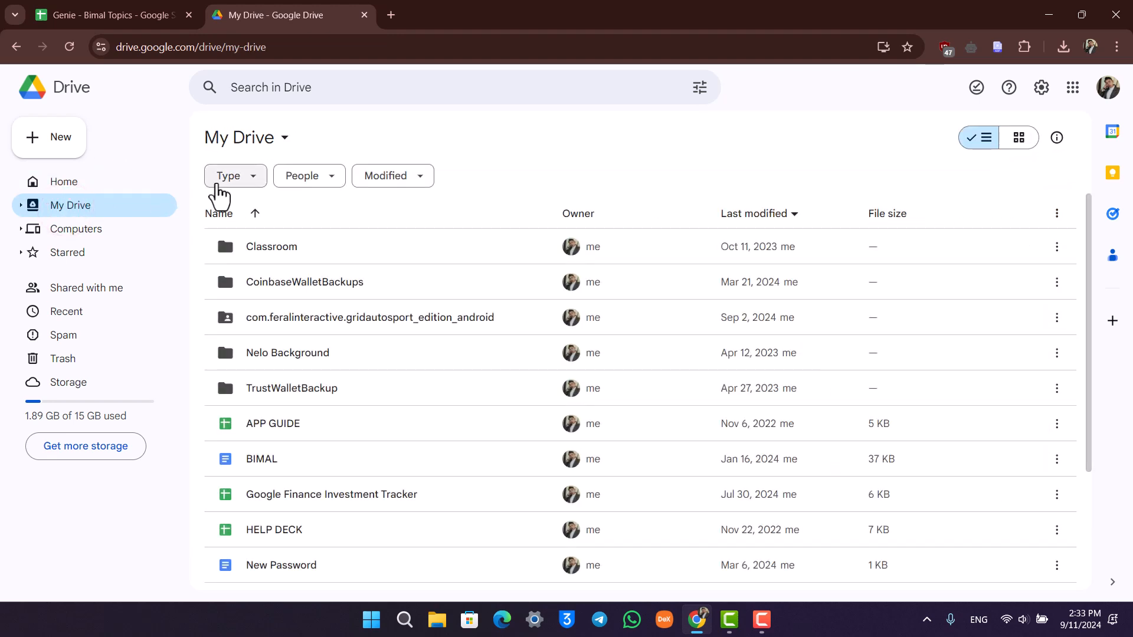
left_click(234, 176)
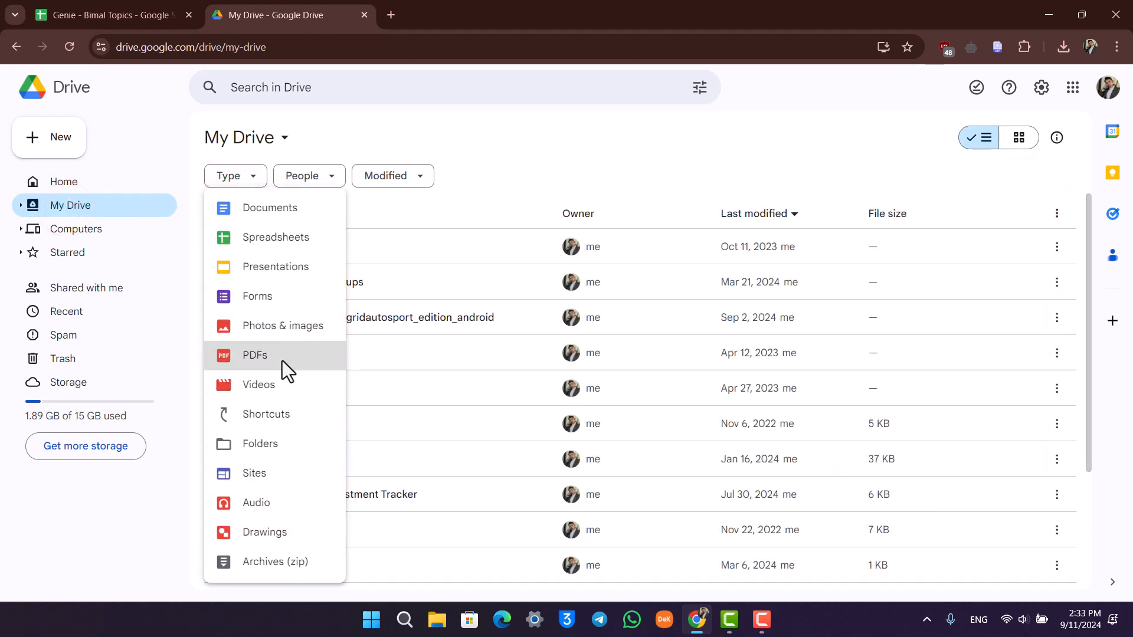
left_click(282, 326)
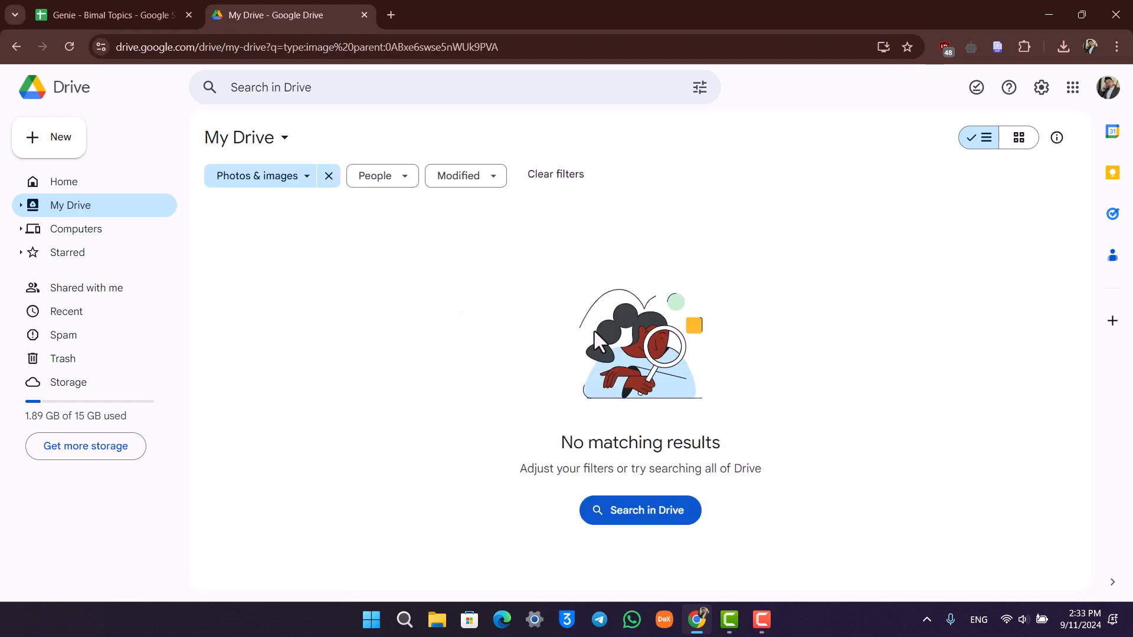
mouse_move(764, 310)
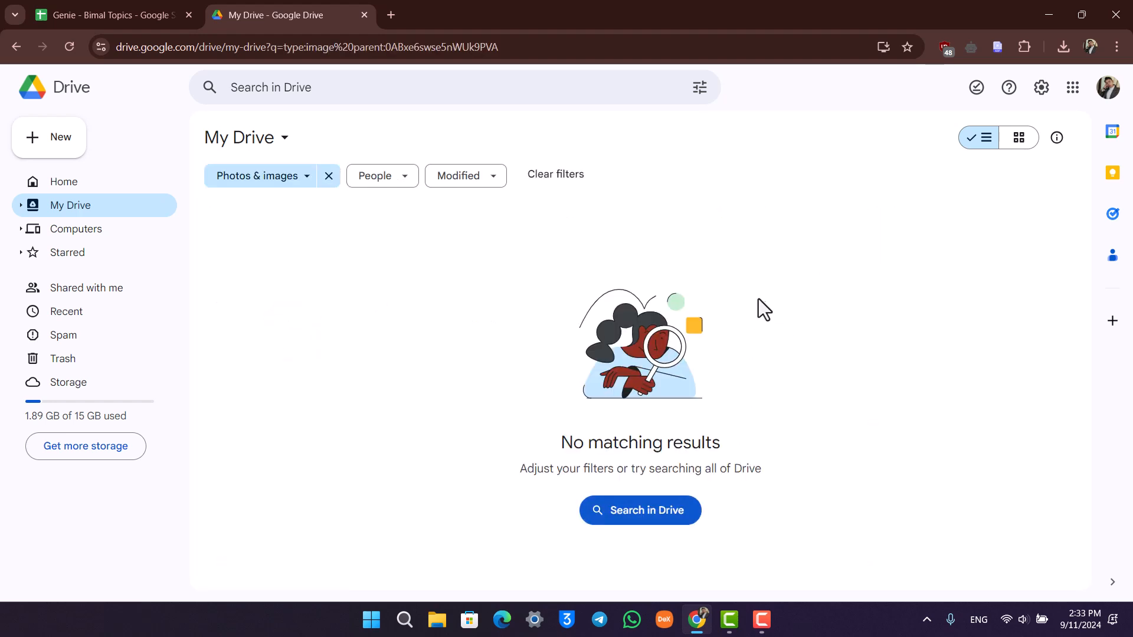
left_click(328, 176)
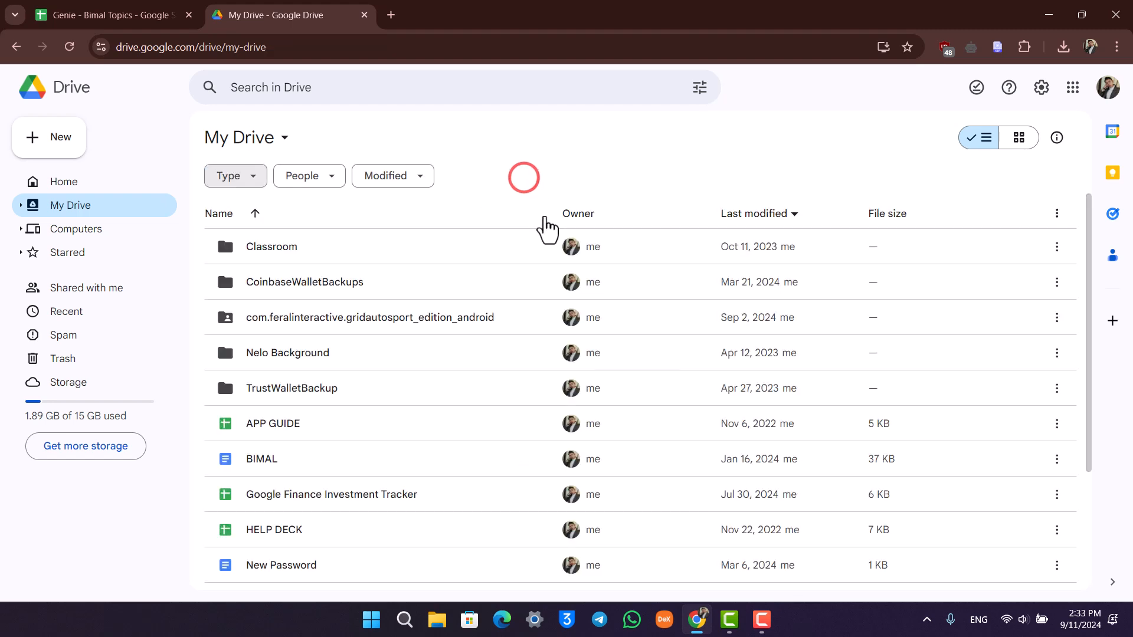